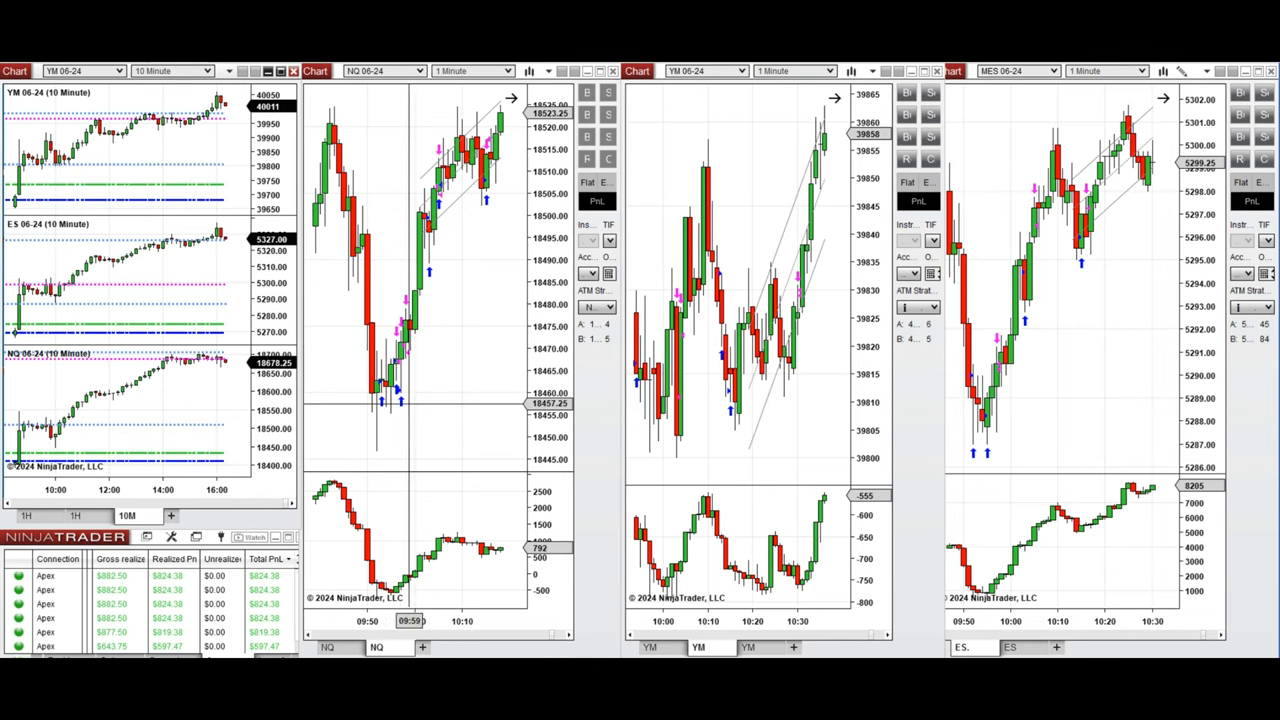
{"action": "mouse_move", "coordinate": [412, 401]}
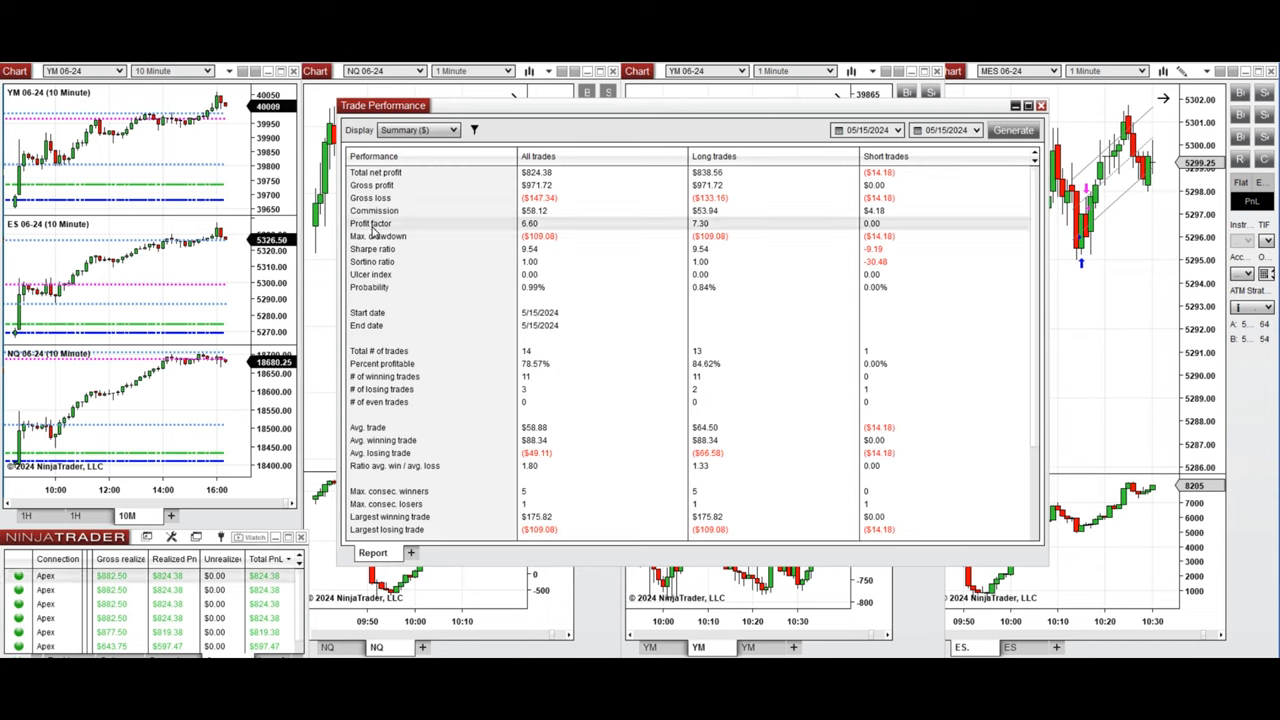
{"action": "mouse_move", "coordinate": [443, 235]}
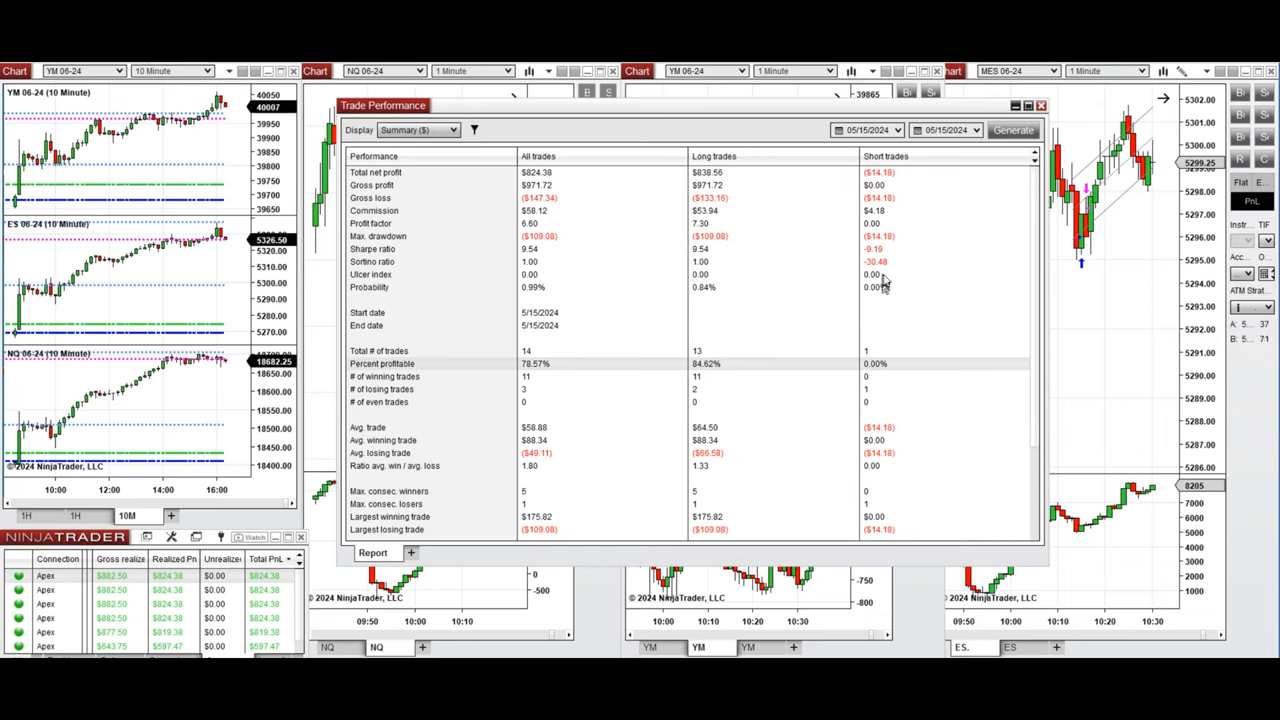
{"action": "mouse_move", "coordinate": [888, 197]}
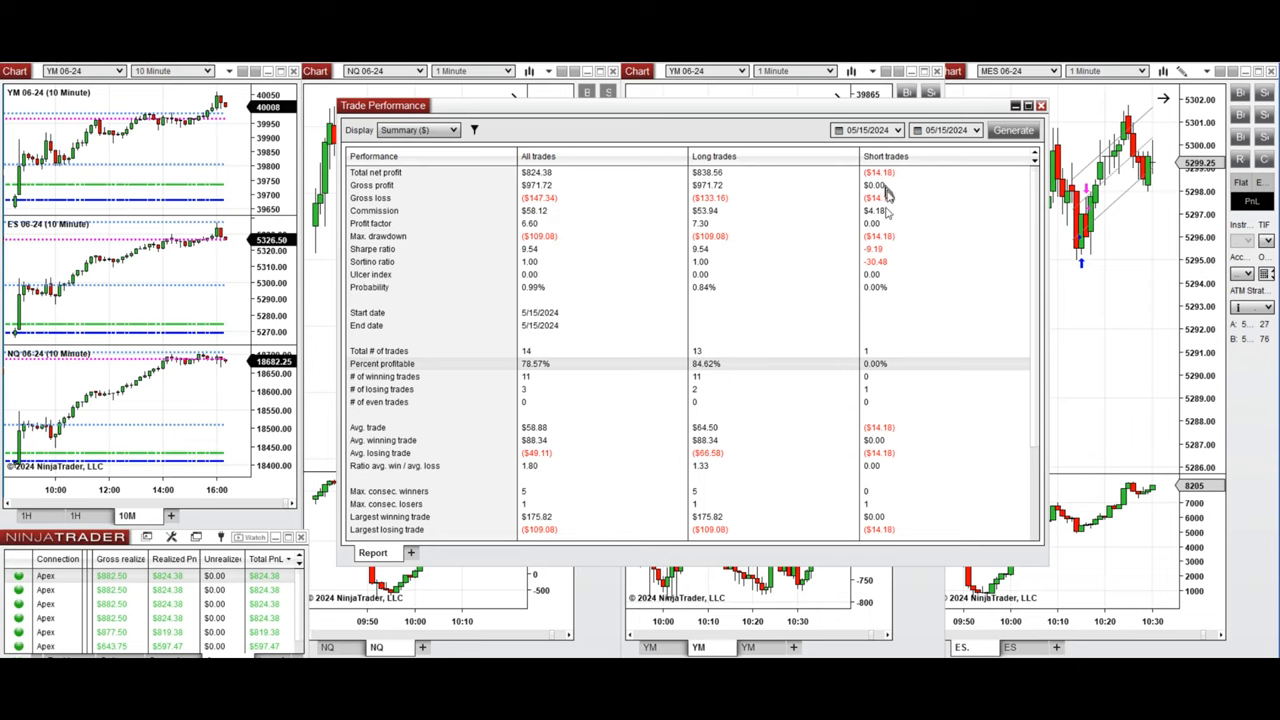